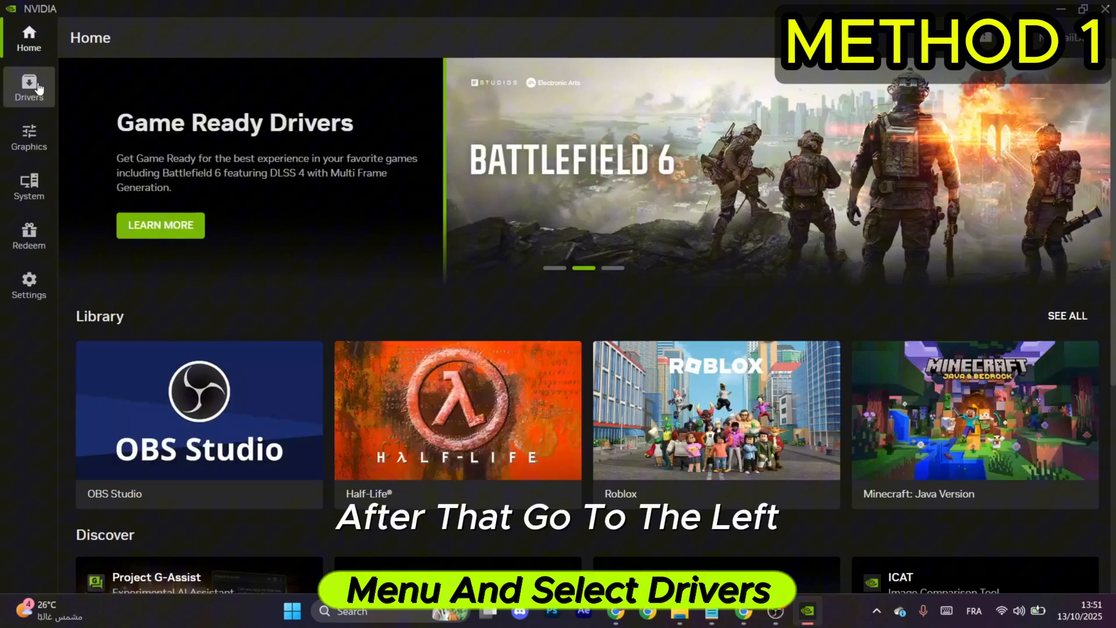
# Begin installing GeForce Game Ready Driver 581.42 from Drivers and choose the installation type
pyautogui.click(29, 85)
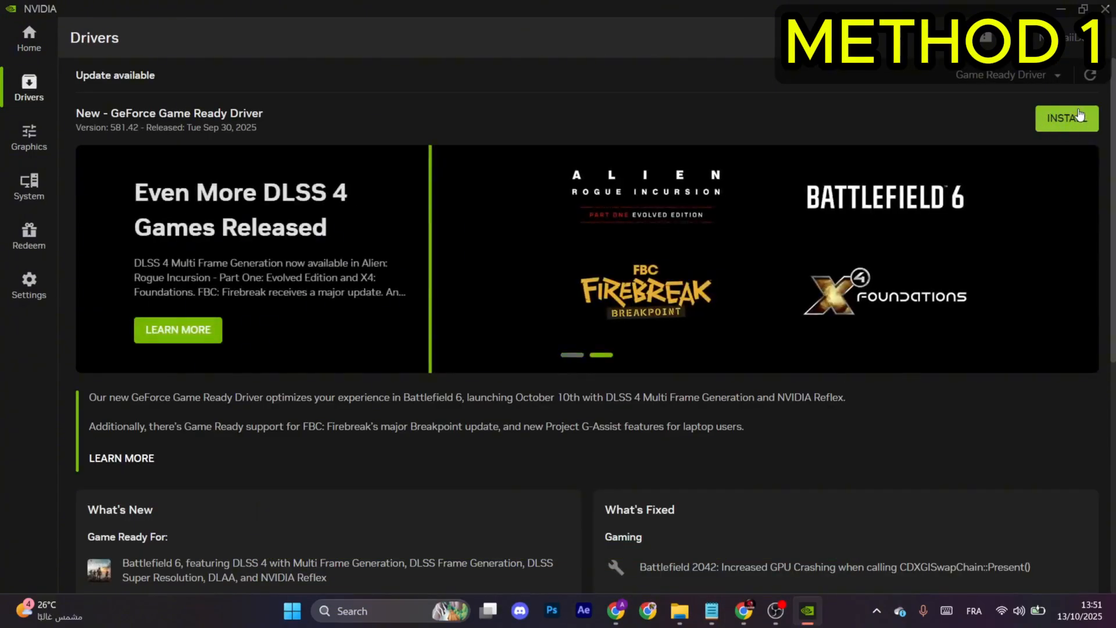
pyautogui.click(1066, 118)
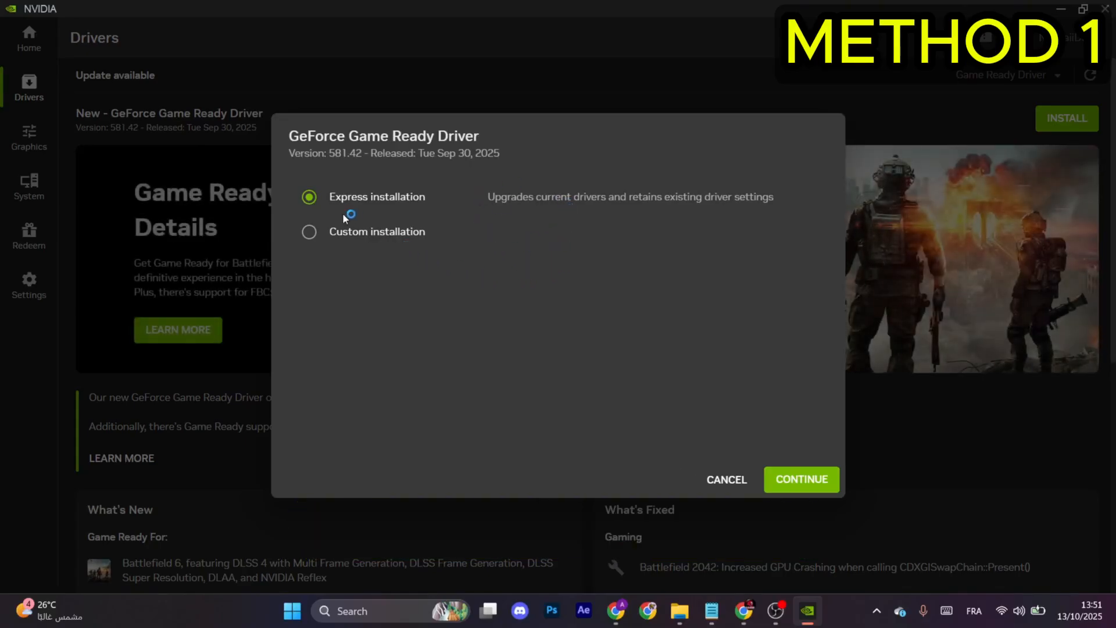
pyautogui.click(308, 231)
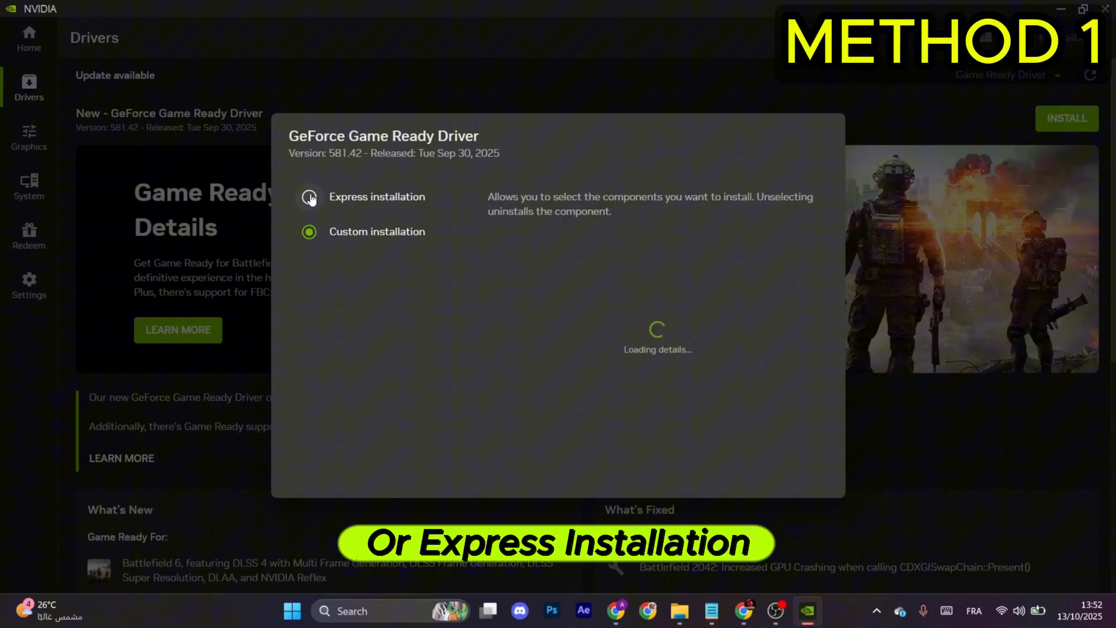
pyautogui.click(308, 196)
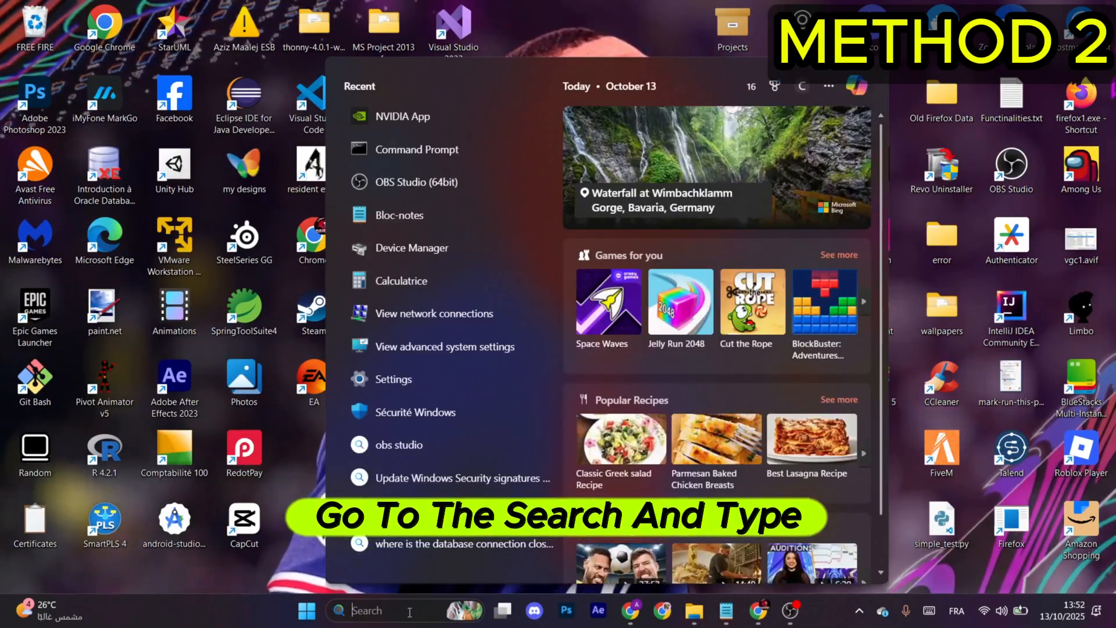
# Auto-search for an RTX 3050 Laptop GPU driver in Device Manager, then close the window
pyautogui.click(412, 247)
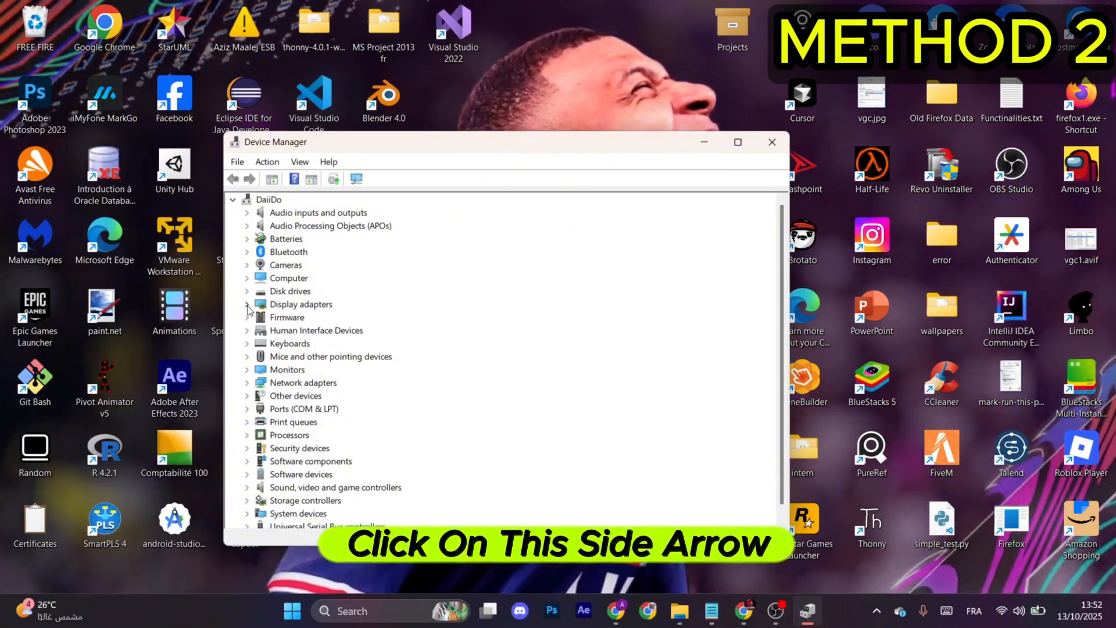
pyautogui.click(247, 304)
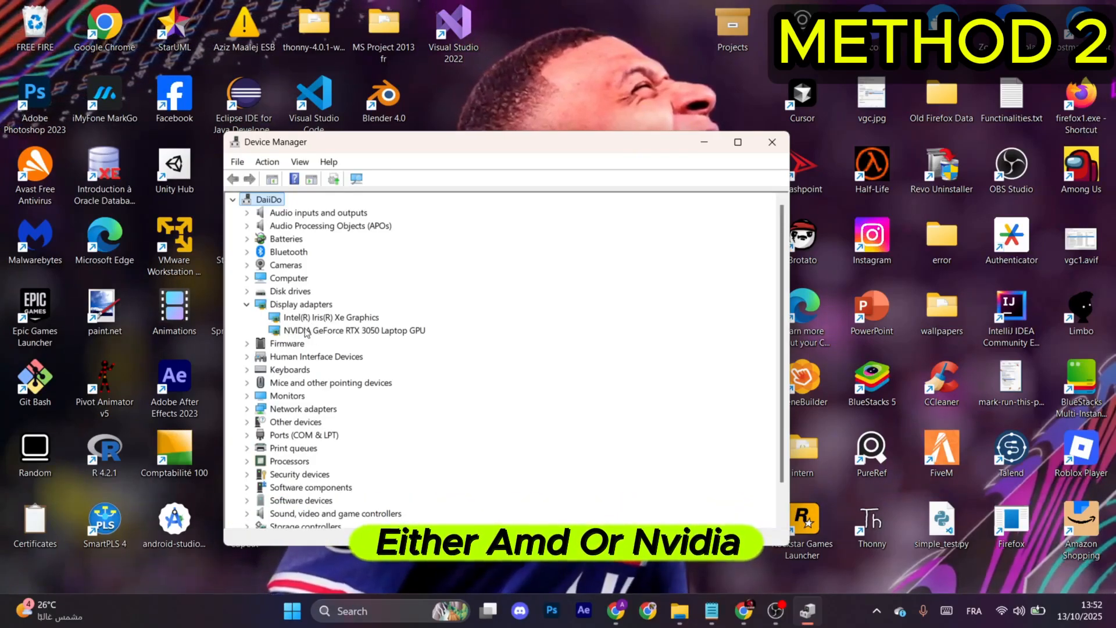
pyautogui.rightClick(354, 330)
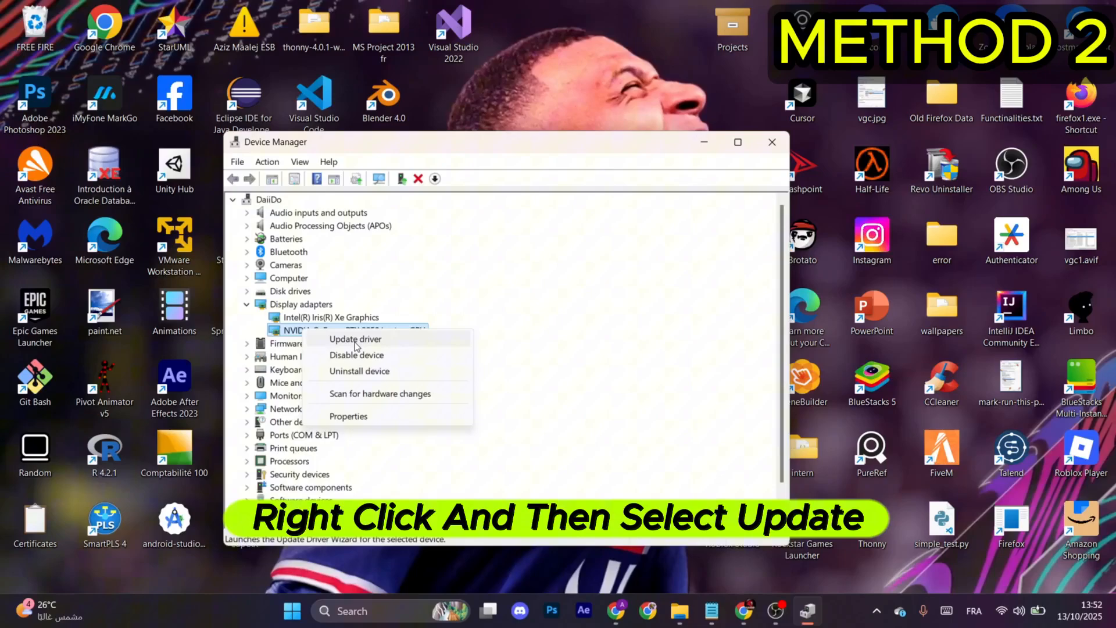
pyautogui.click(354, 339)
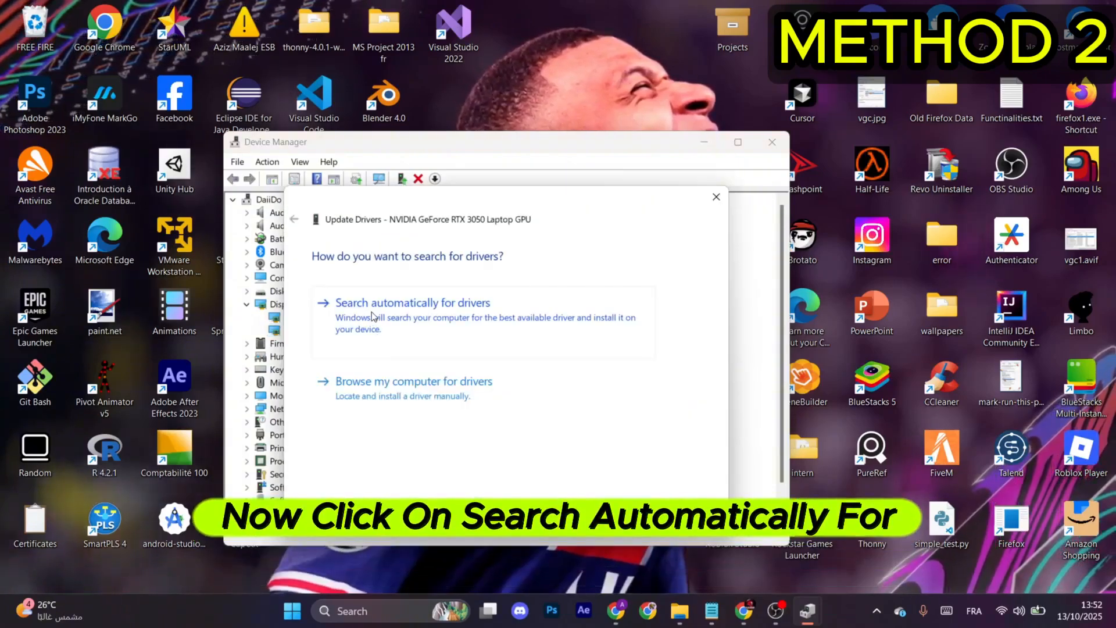
pyautogui.click(412, 301)
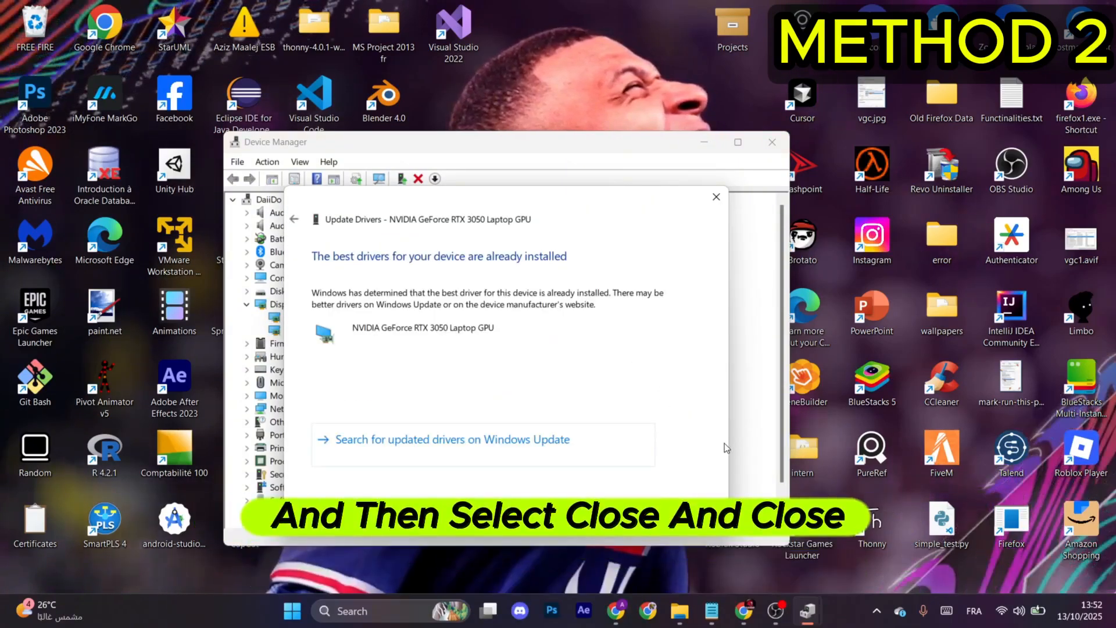
pyautogui.click(716, 196)
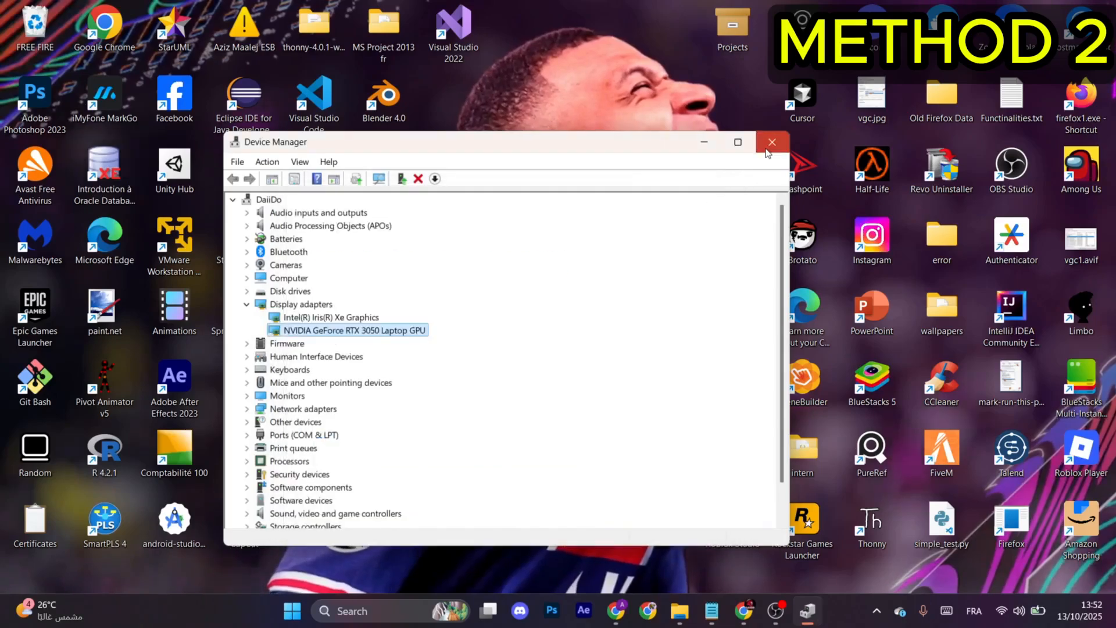
pyautogui.click(772, 142)
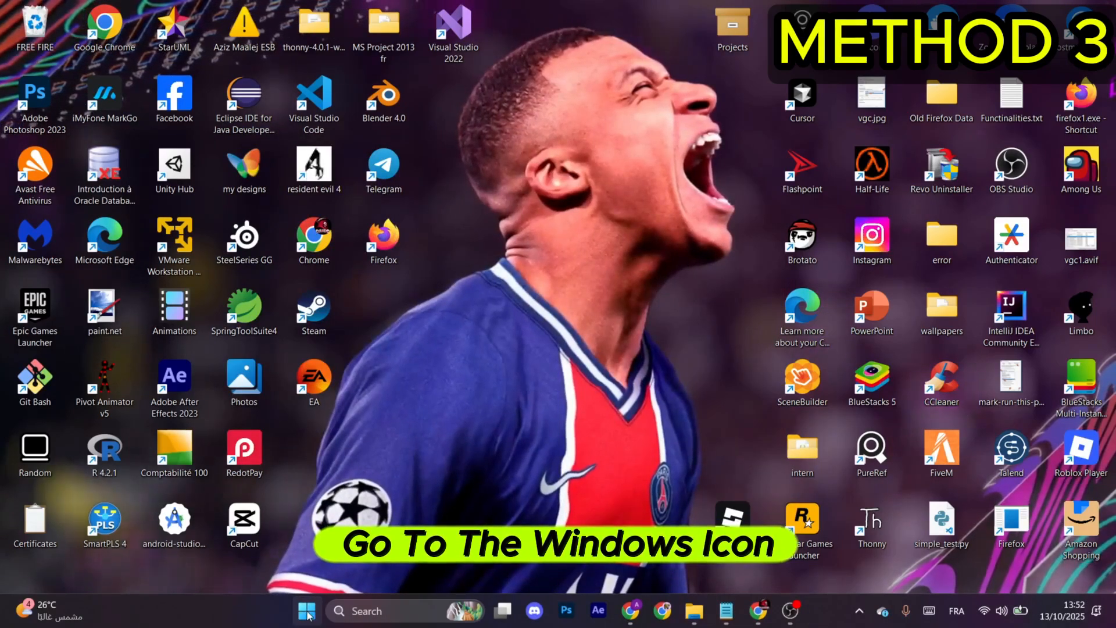
# Open the Windows Update page in Settings
pyautogui.click(291, 611)
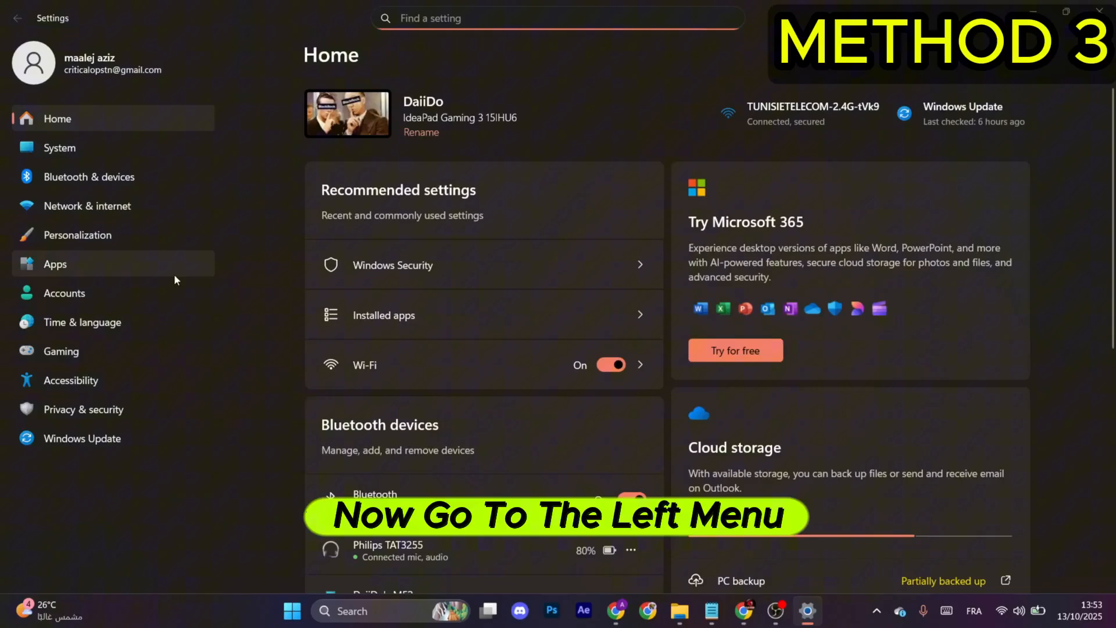
pyautogui.moveTo(82, 438)
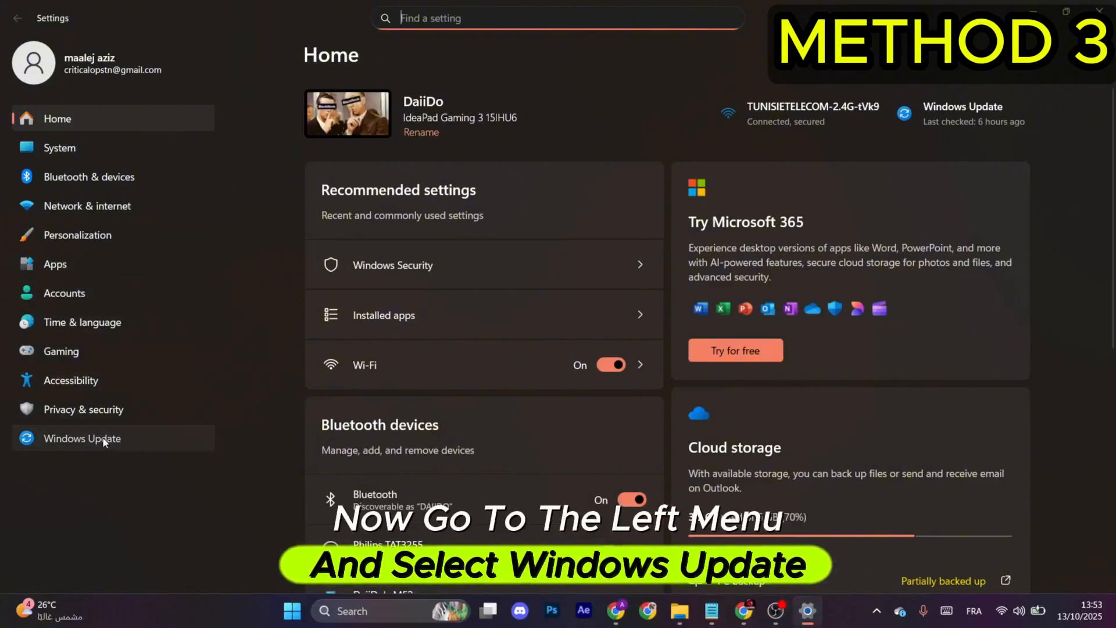
pyautogui.click(82, 438)
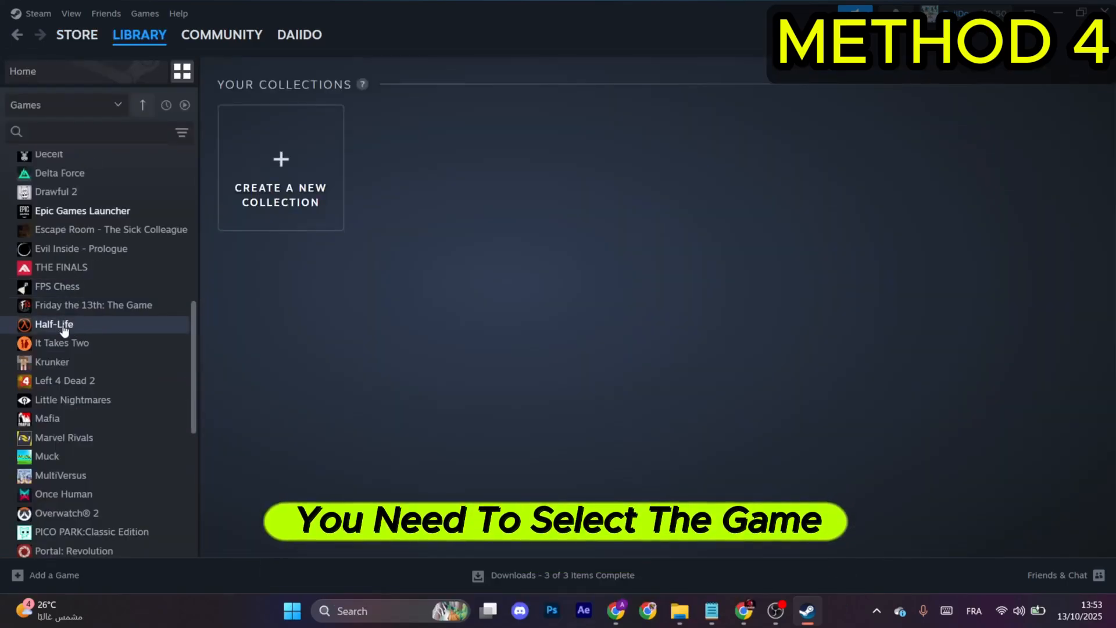
# Verify integrity of Half-Life's game files from its Steam Properties, Installed Files section
pyautogui.click(54, 324)
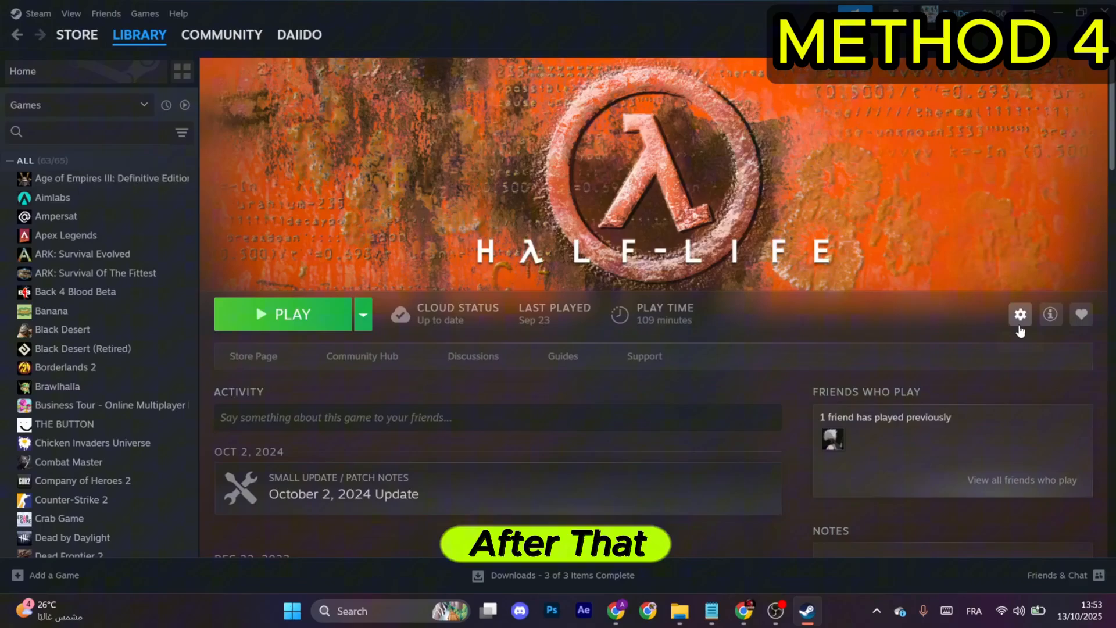
pyautogui.click(1019, 314)
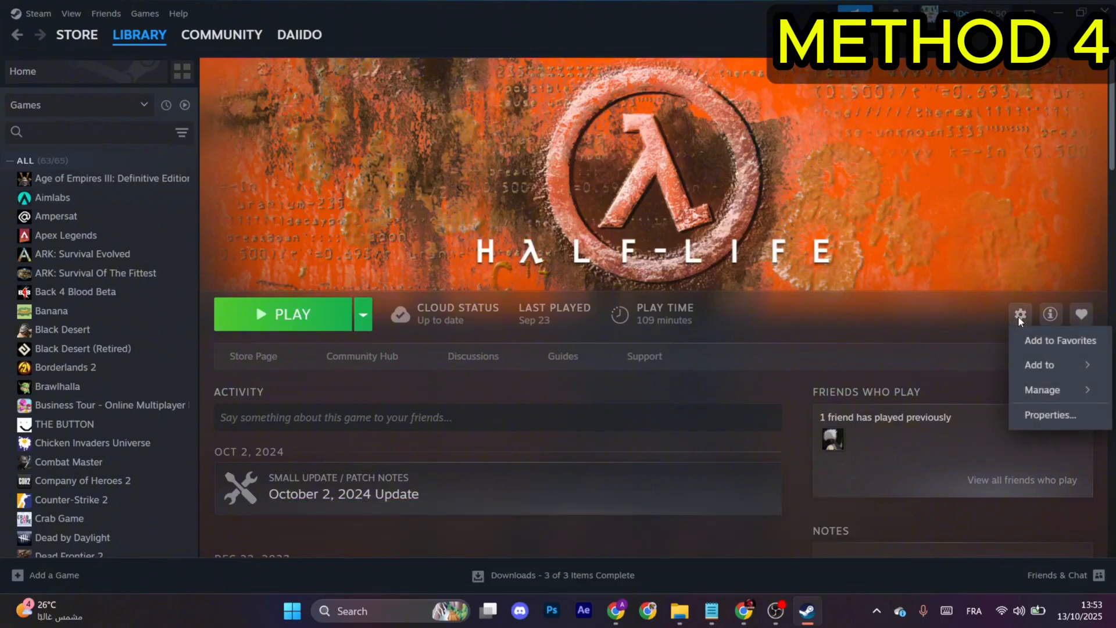
pyautogui.click(1049, 415)
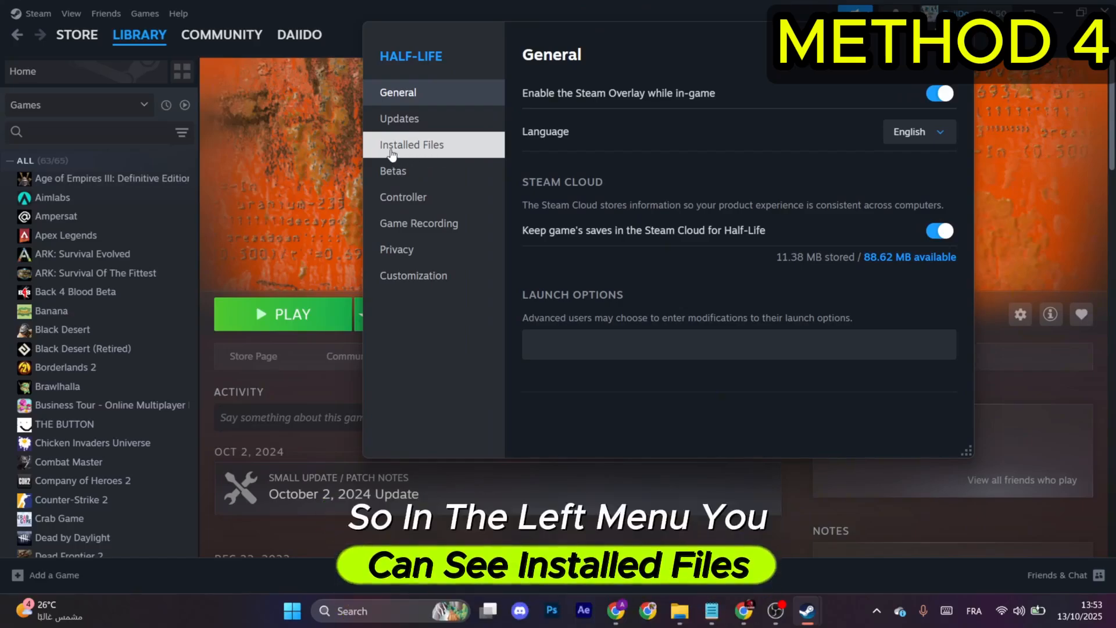
pyautogui.click(411, 144)
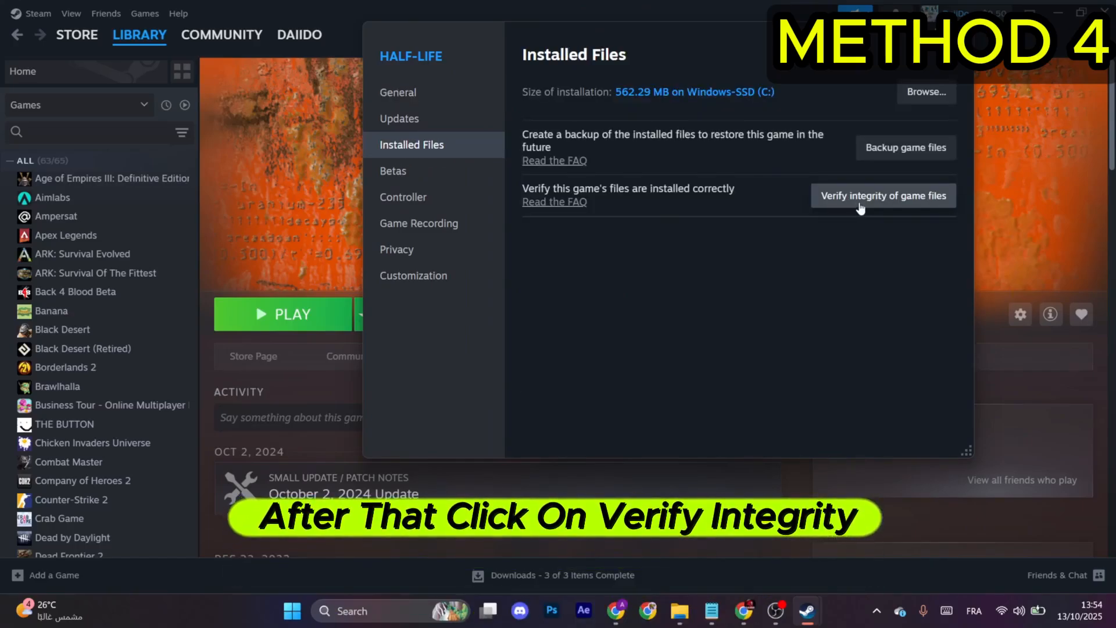
pyautogui.click(882, 195)
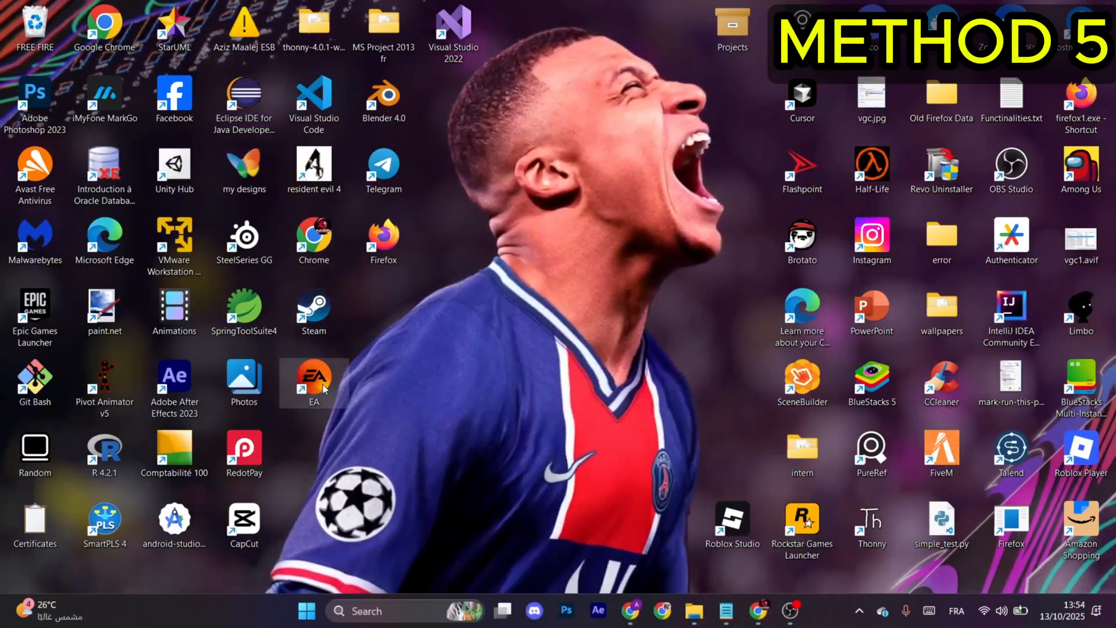
# Launch the EA app and open The Sims 4's options menu showing Repair
pyautogui.doubleClick(314, 376)
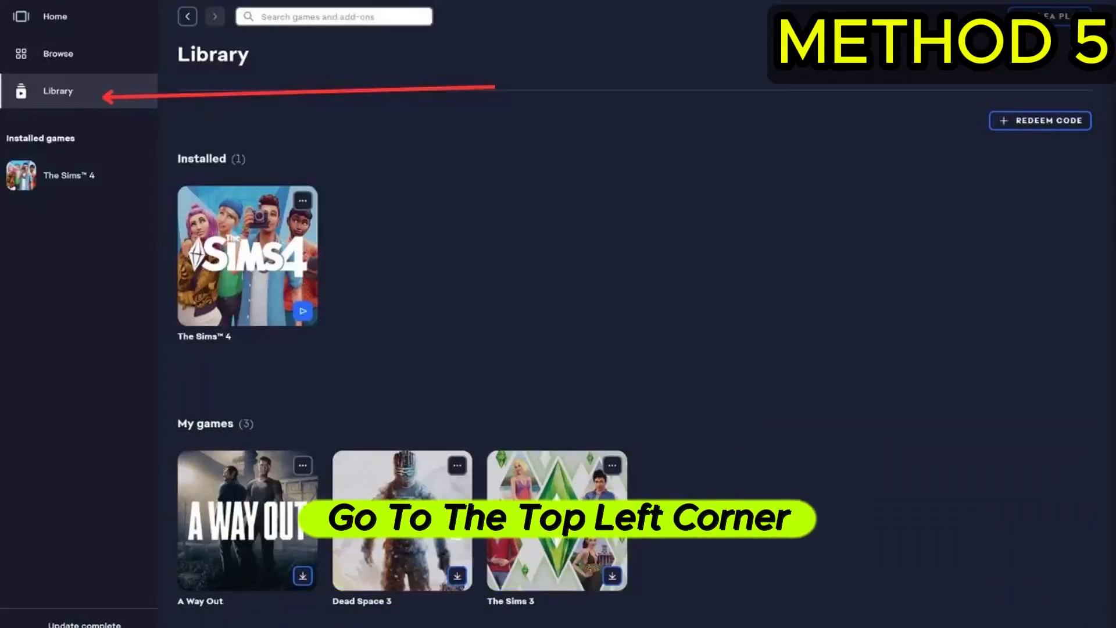
pyautogui.click(302, 201)
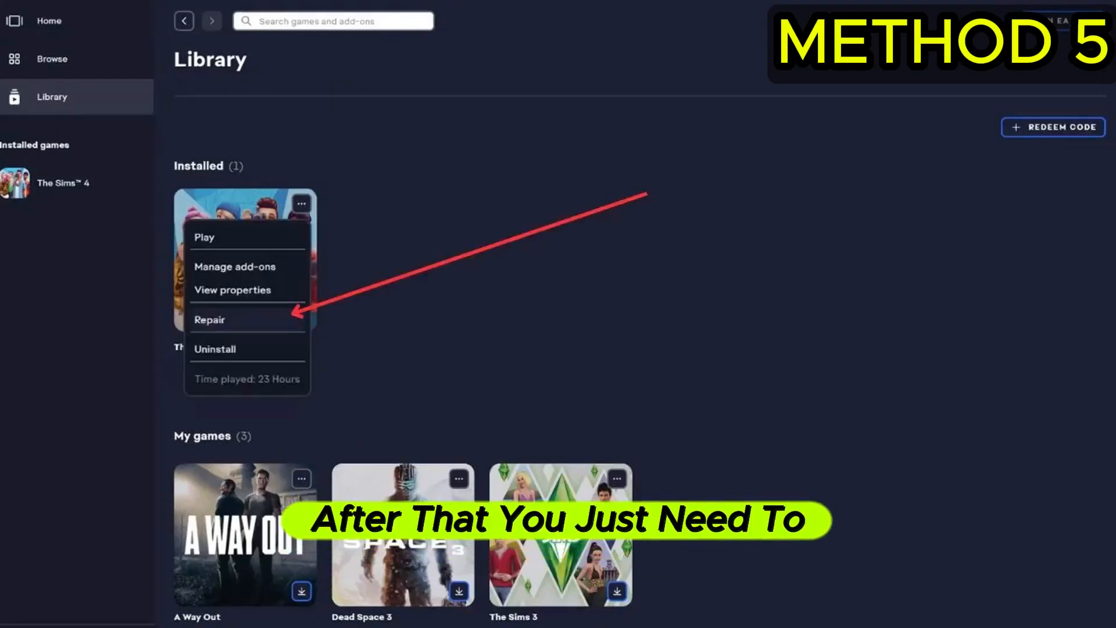